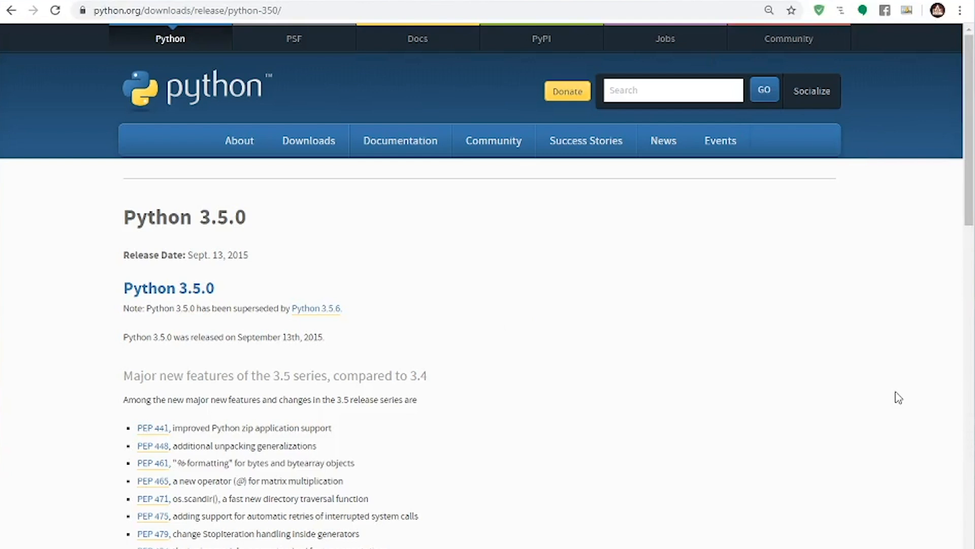
Scroll through the Python 3.5.0 release page and the TensorFlow object detection installation guide
scroll(down, 3)
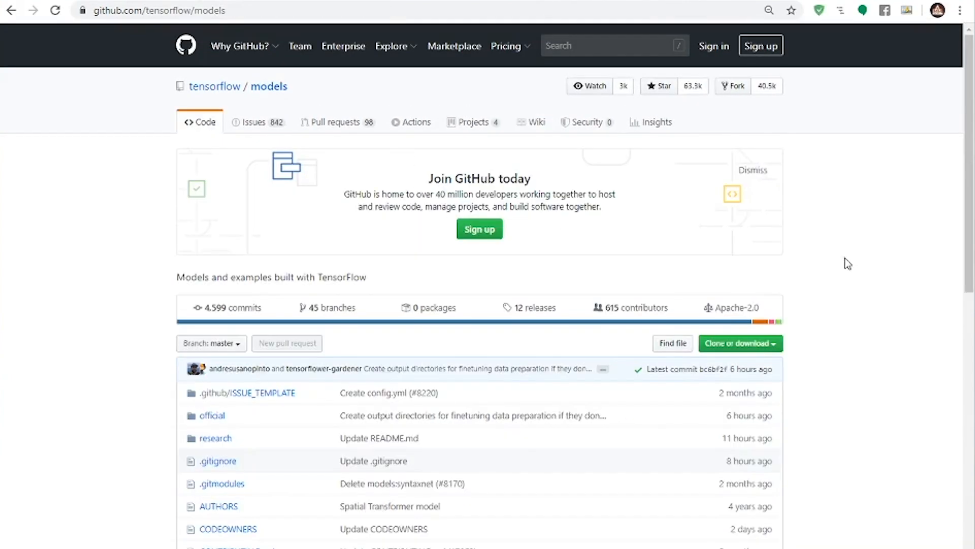
scroll(down, 3)
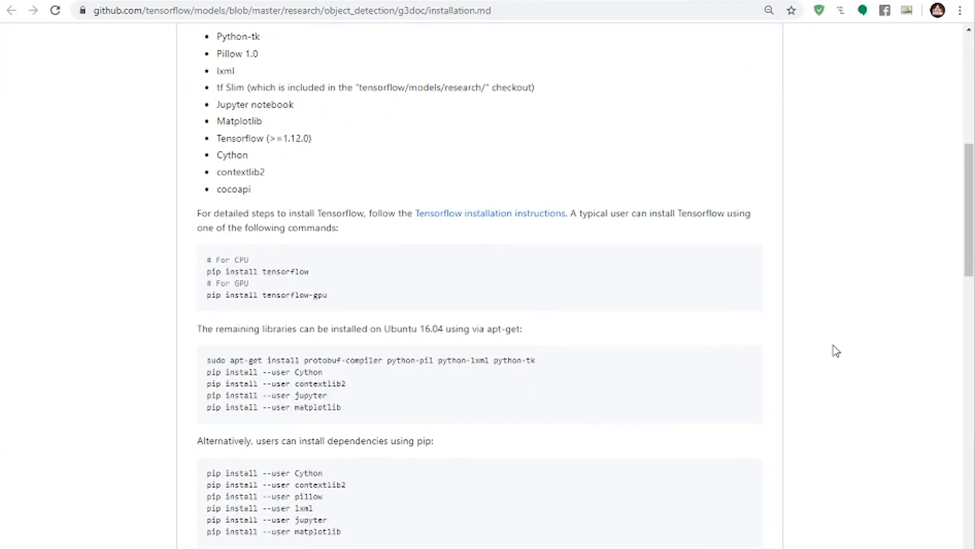
scroll(down, 3)
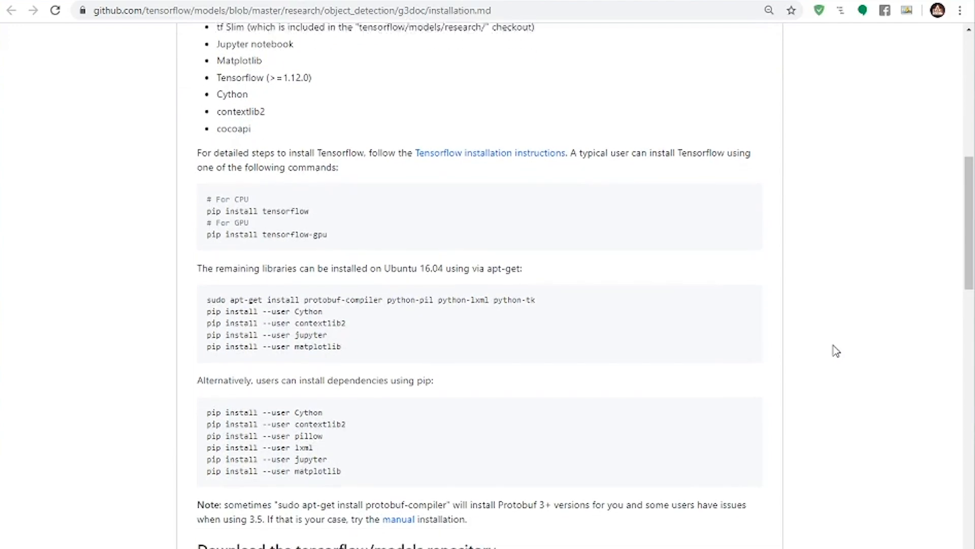
scroll(up, 3)
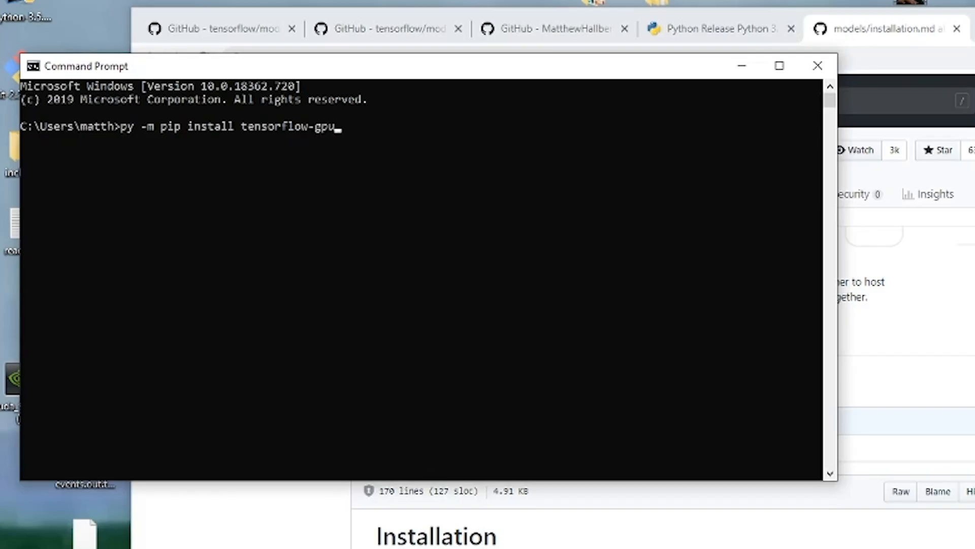
Install tensorflow-gpu==1.8.0 and opencv-python with py -m pip install
text(--)
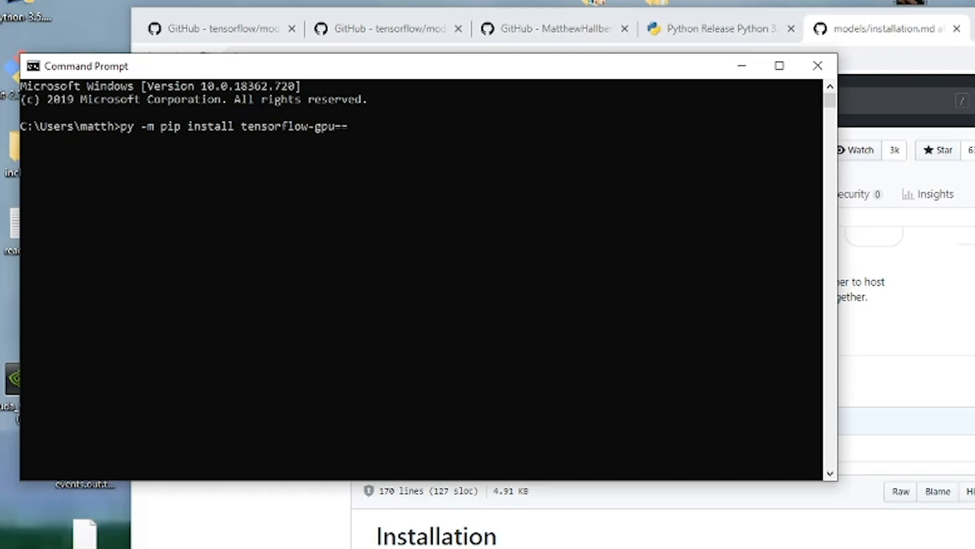
text(1.8.0)
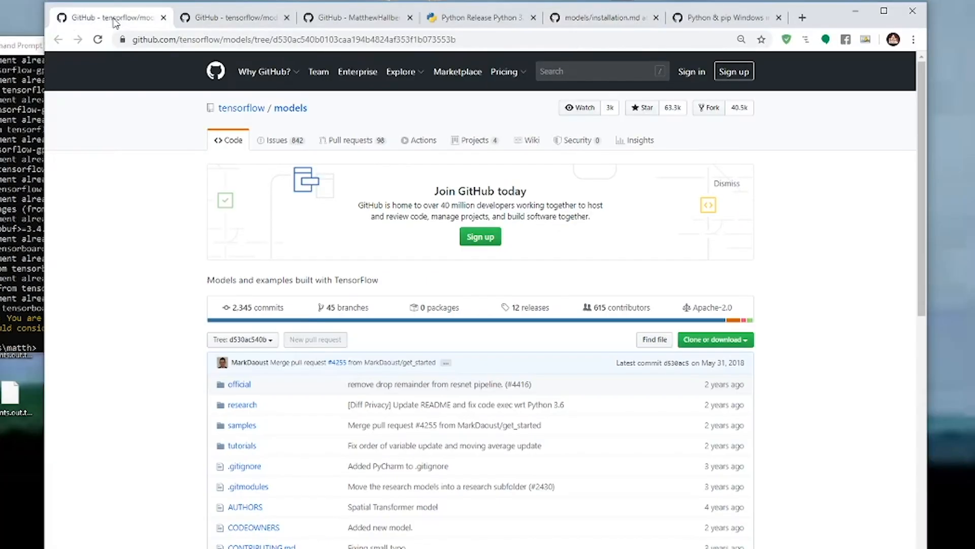
click(242, 339)
text(py -m)
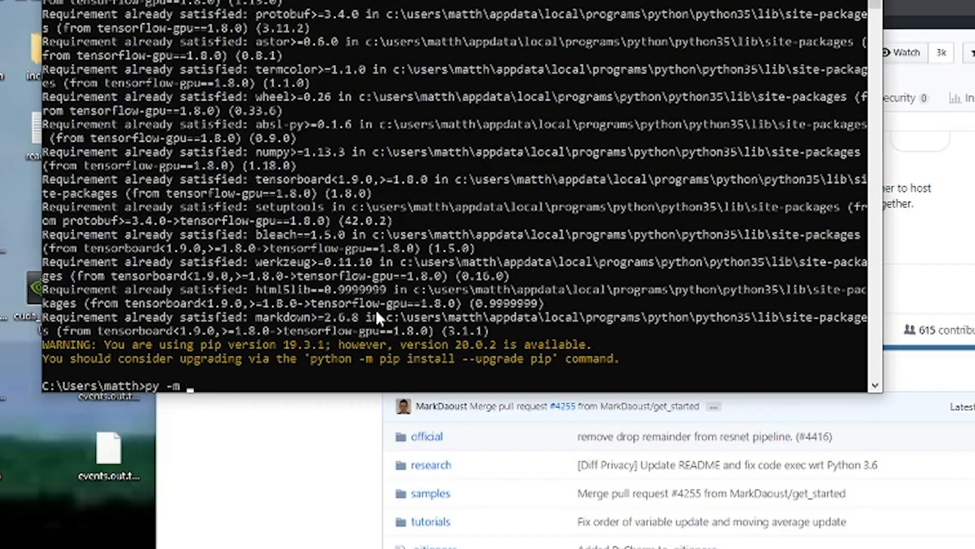
text(pip install)
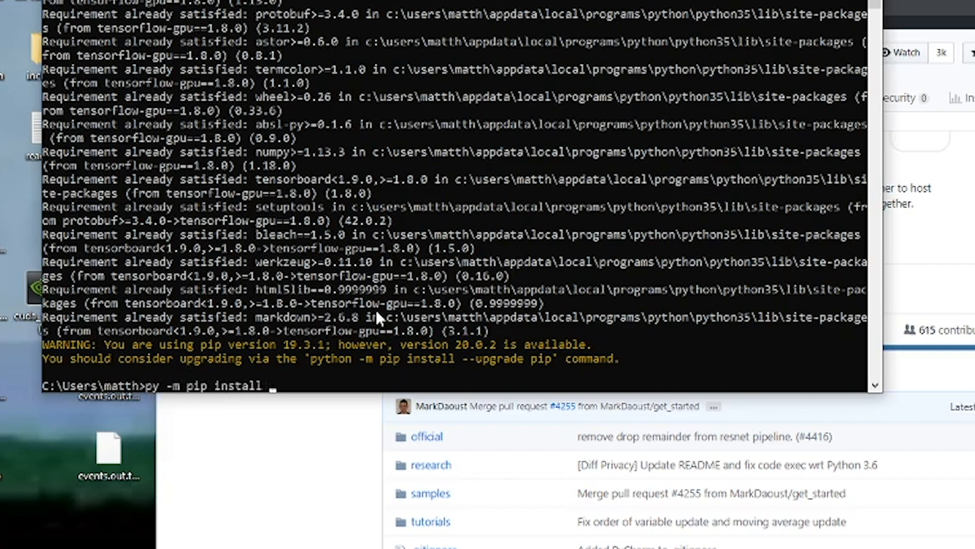
text(opencv-python)
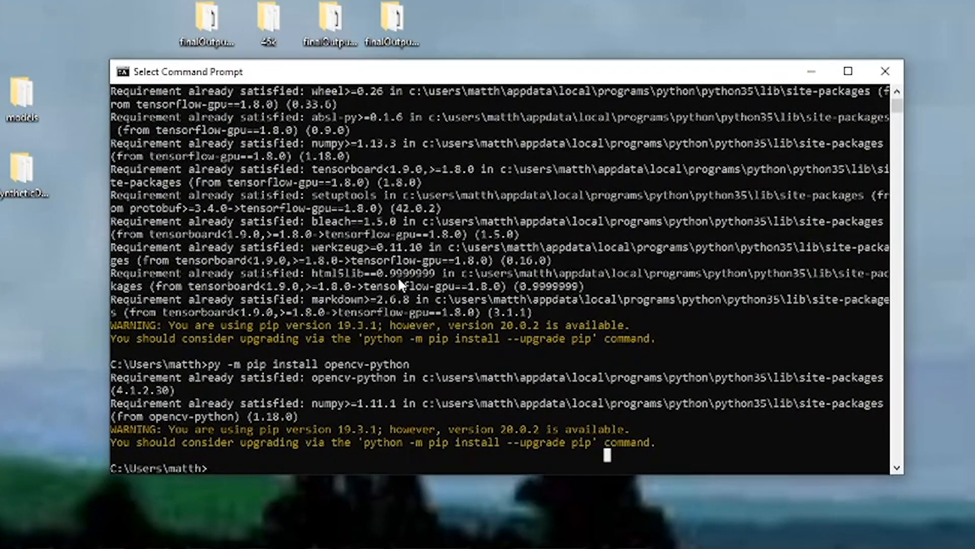
Change into desktop/models/research and run the setup script
text(cd desktop/models/research)
text(py setup.py)
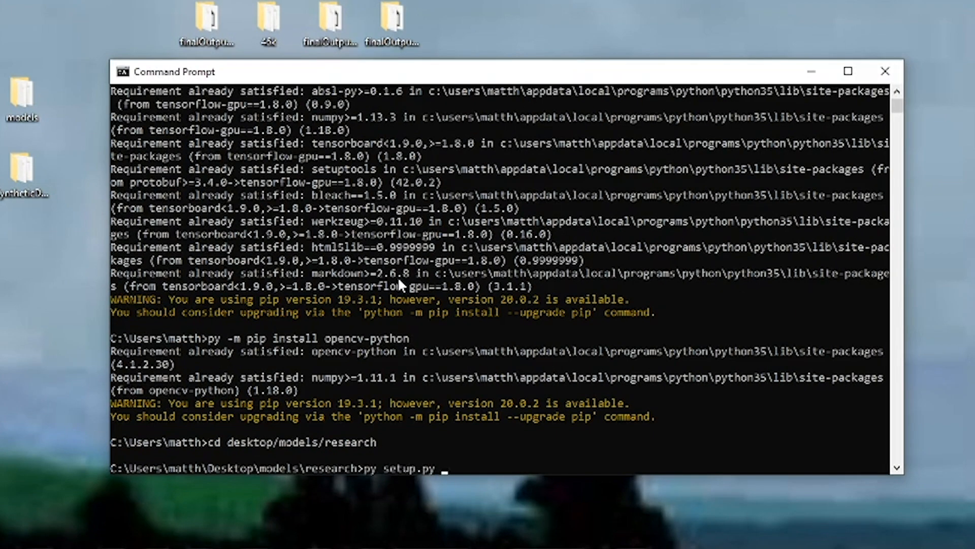
key(Return)
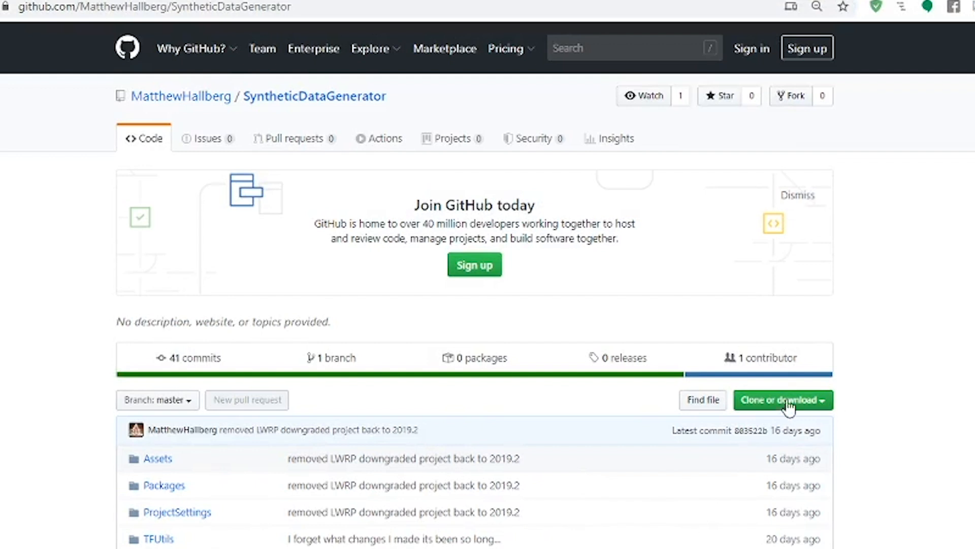
Check the SyntheticDataGenerator download options, browser download settings, and the Fatkun/Trnio pages
click(782, 400)
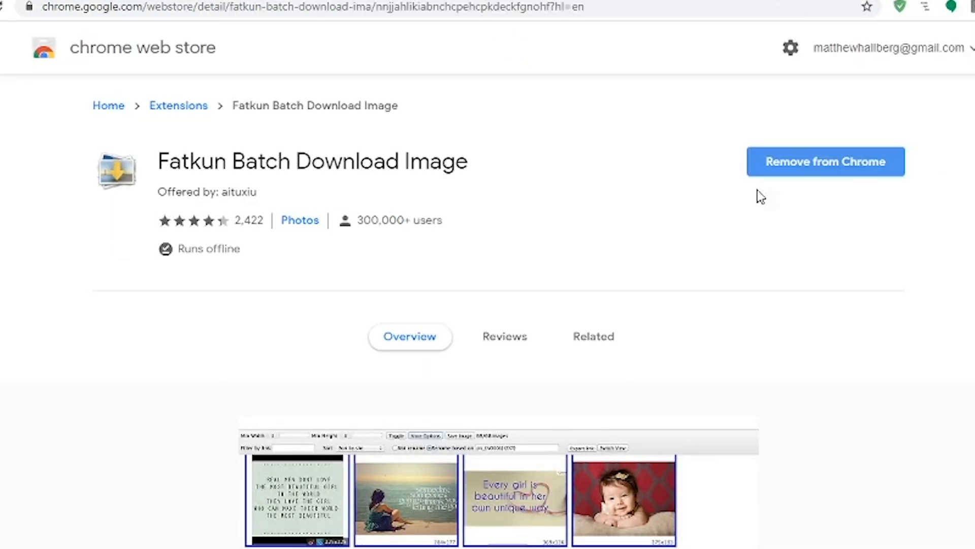
mouse_move(563, 191)
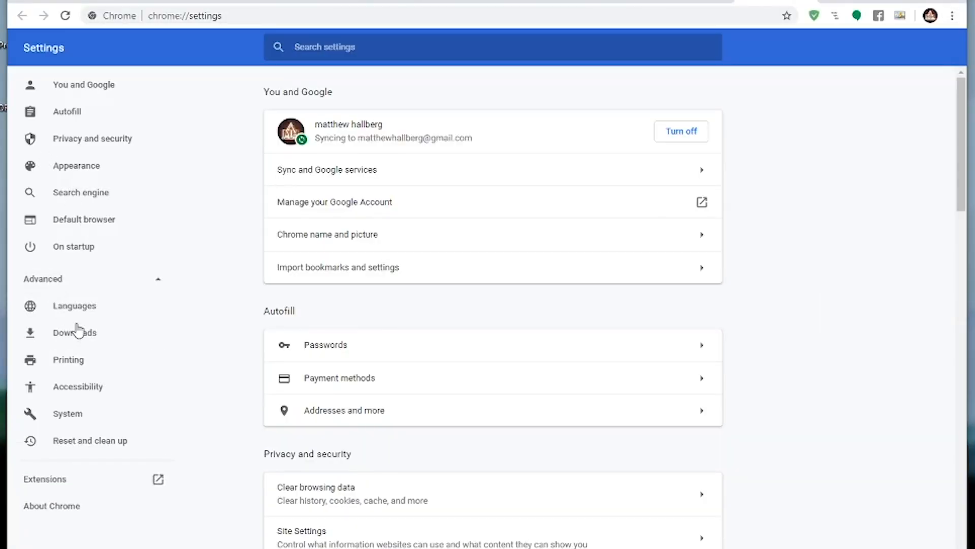
click(74, 333)
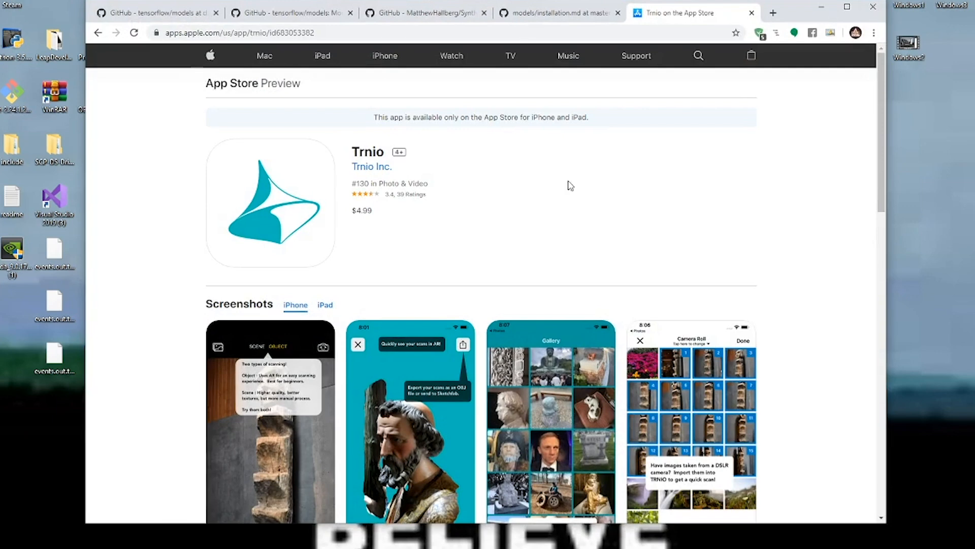
mouse_move(860, 165)
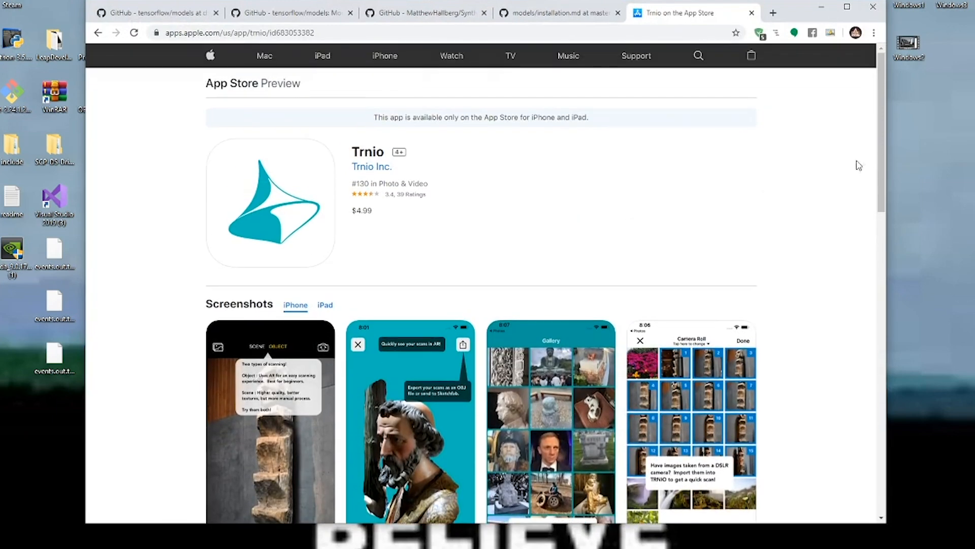
scroll(down, 3)
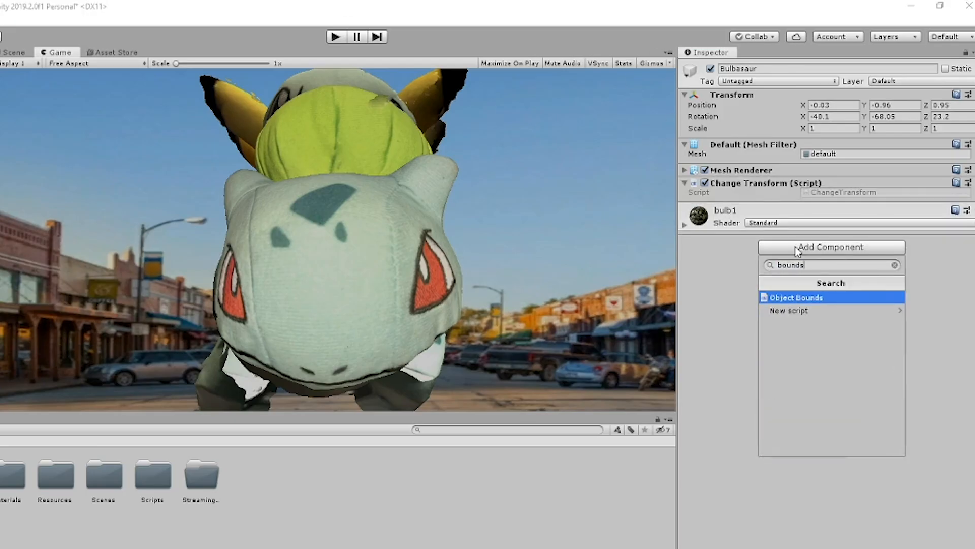
Add Object Bounds to Bulbasaur and set TOTAL_IMAGES to 200 in TakePictures.cs
click(795, 296)
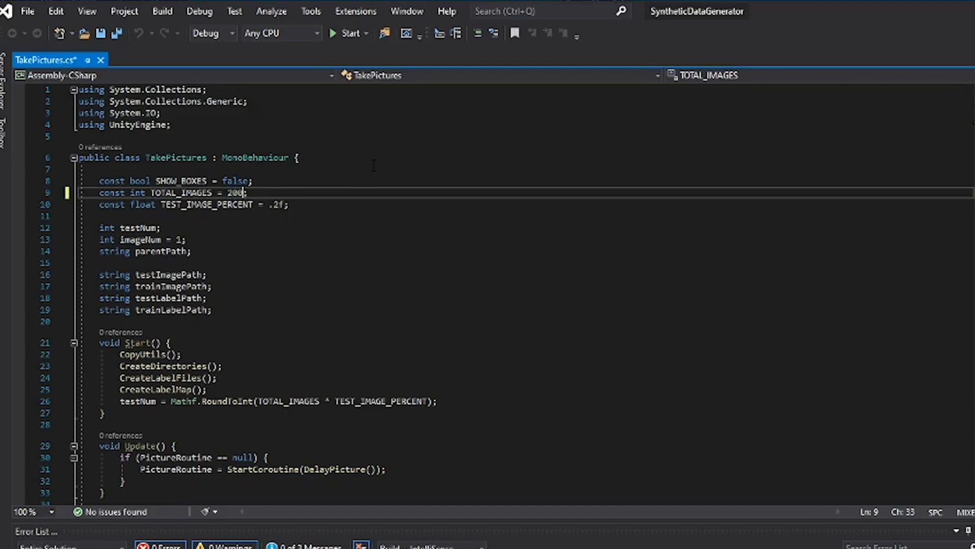
text(0)
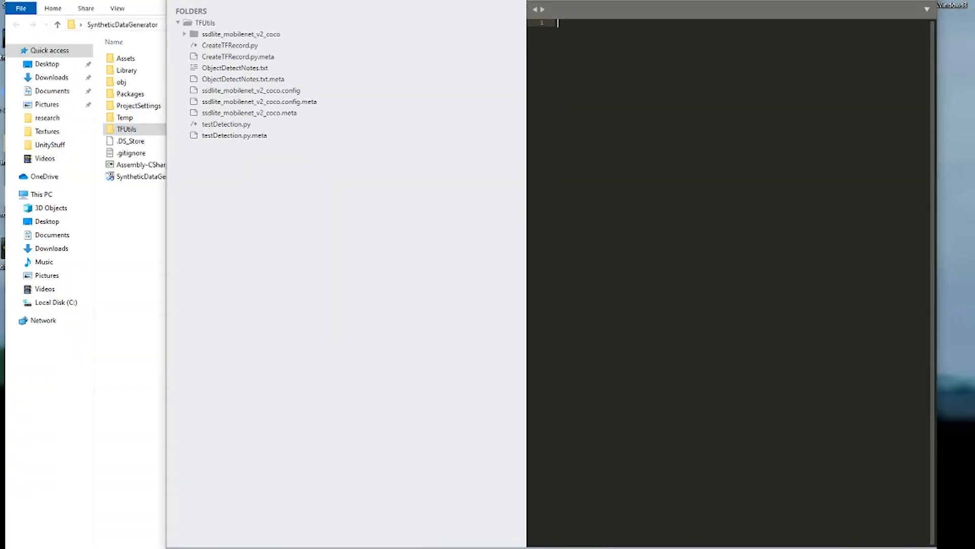
Show testDetection.py from the TFUtils folder, where NUM_CLASSES is 3
double_click(226, 124)
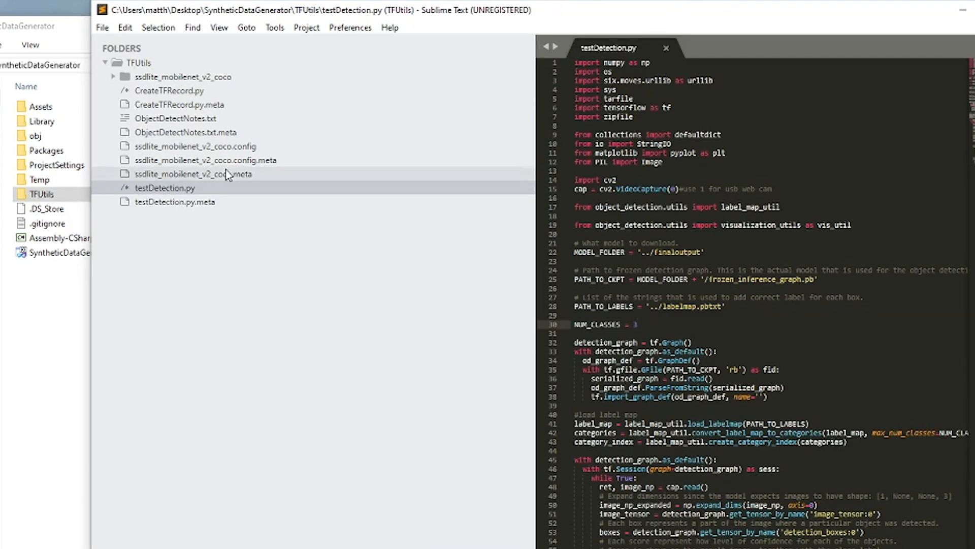
double_click(193, 146)
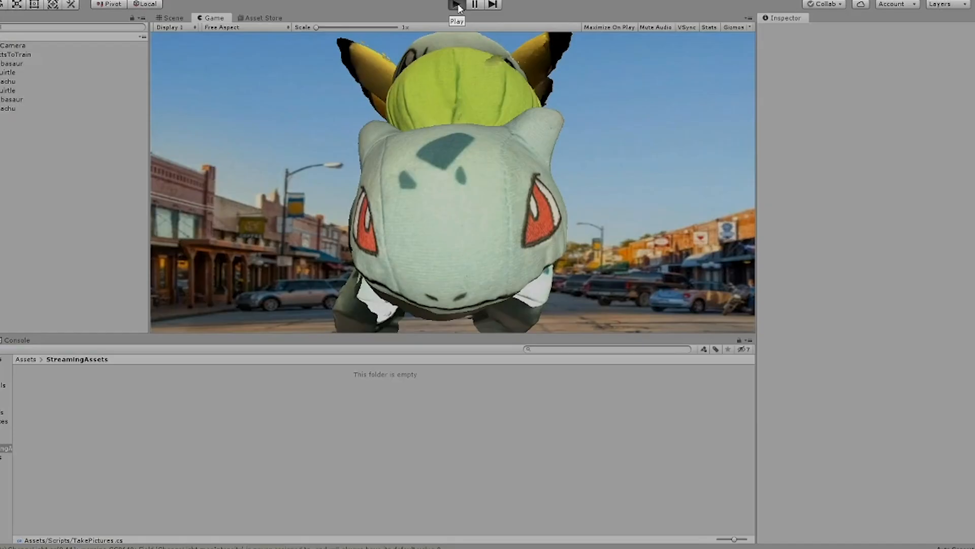
Play the Unity scene to generate the synthetic training images
click(453, 6)
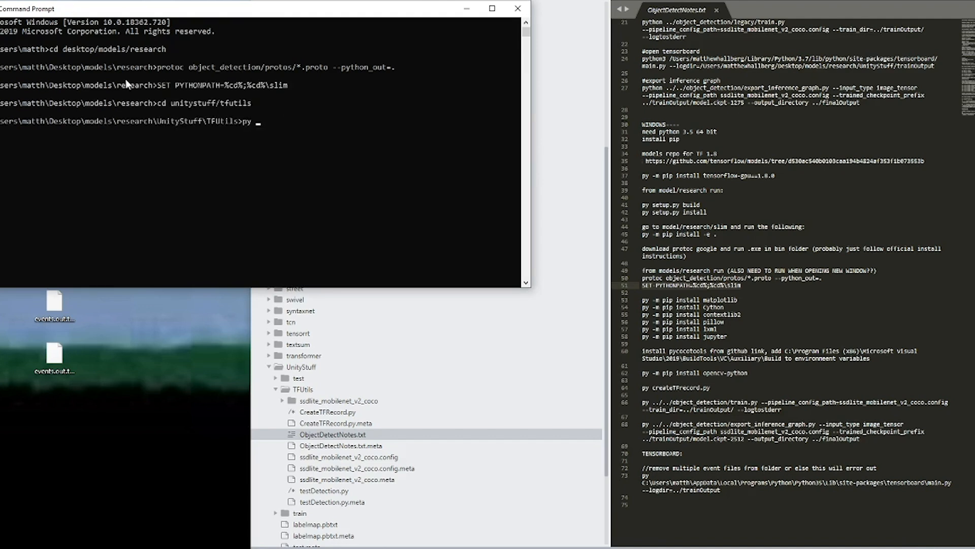
Run py createtfrecord.py from the TFUtils command prompt
text(createtfrecord.py)
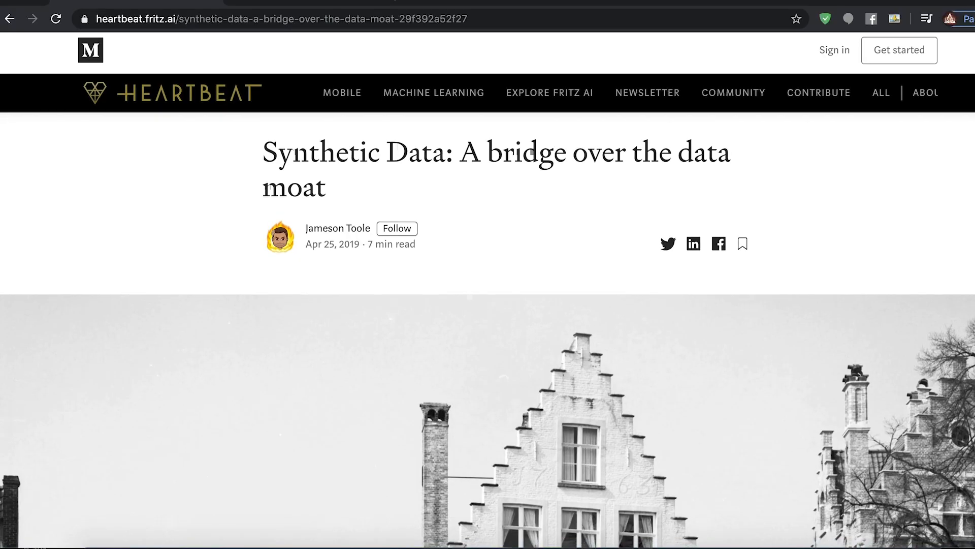
Scroll the Heartbeat article down to the Unity Coke-can example and detection results figure
scroll(down, 3)
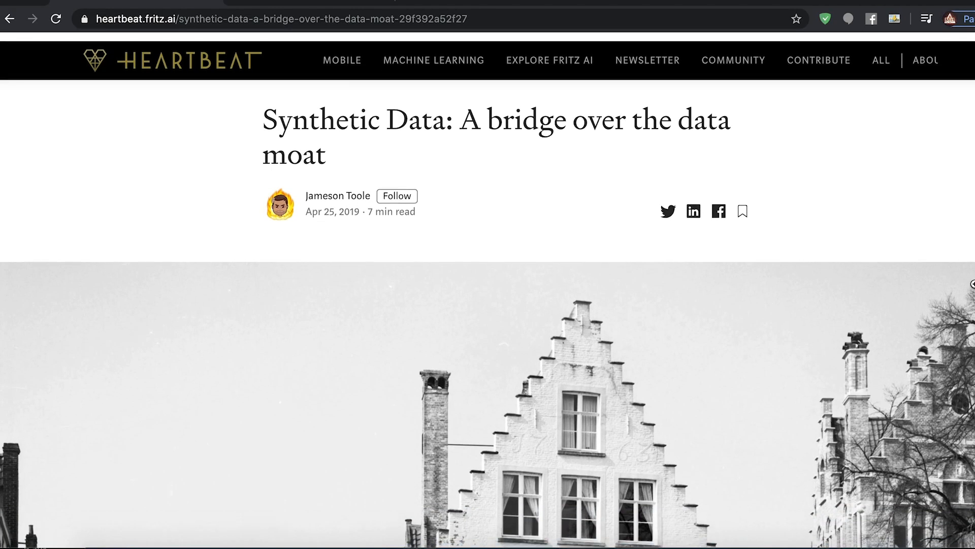
scroll(down, 3)
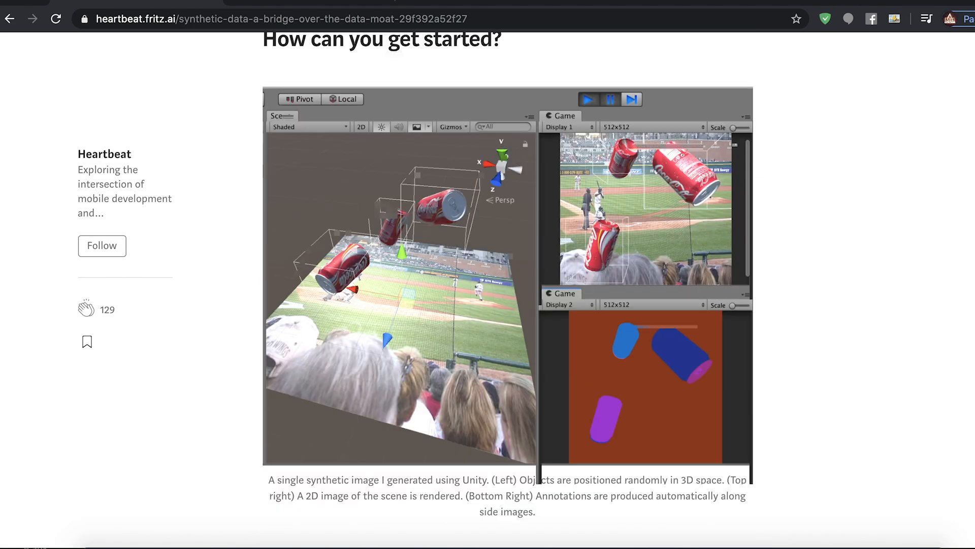
scroll(down, 3)
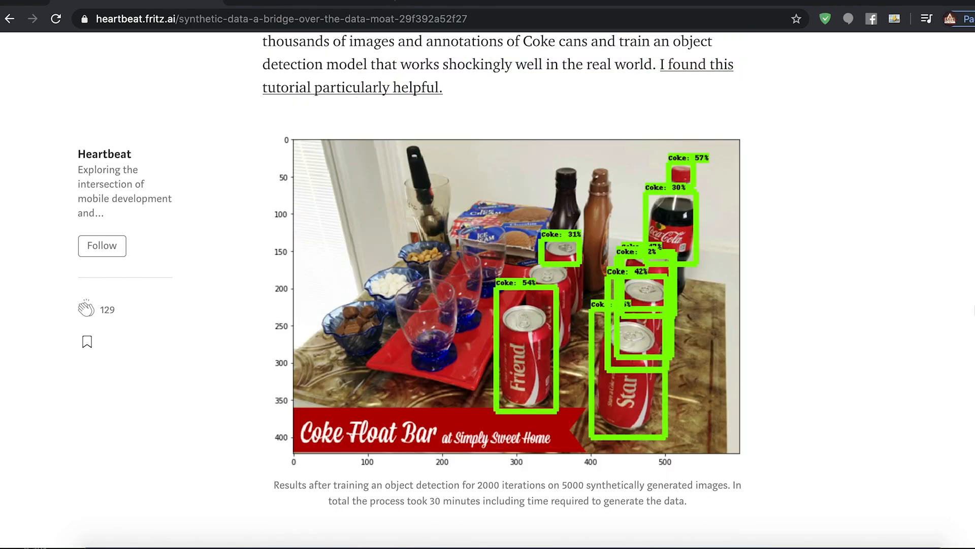